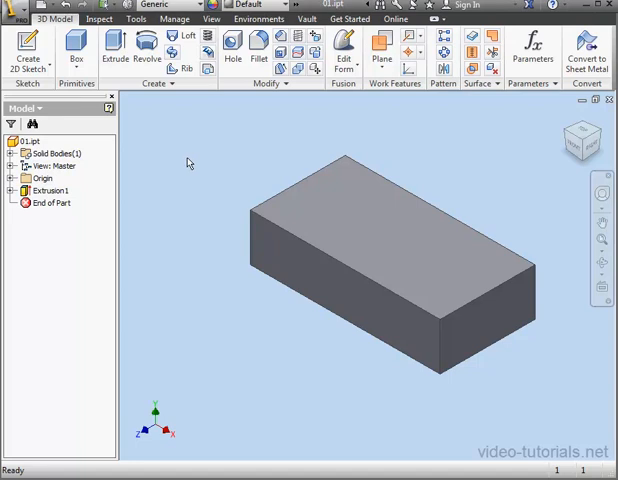
{"action": "mouse_move", "coordinate": [56, 199]}
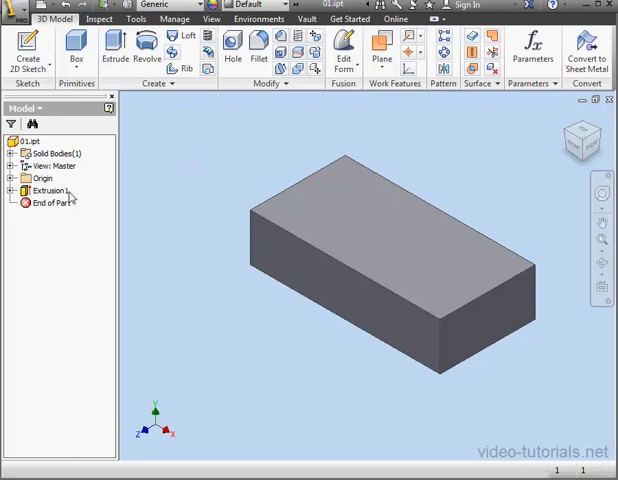
- Select Extrusion1, the box feature, in the Model browser
{"action": "left_click", "coordinate": [52, 190]}
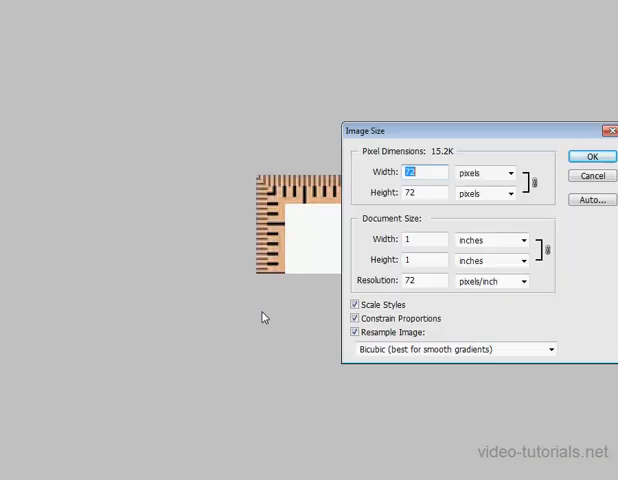
{"action": "mouse_move", "coordinate": [447, 252]}
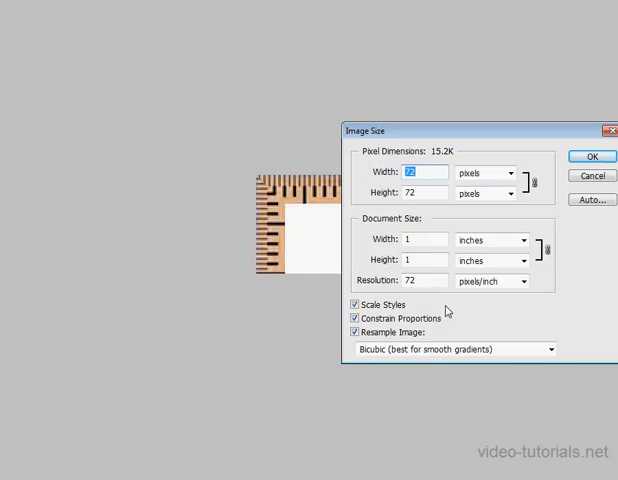
{"action": "mouse_move", "coordinate": [440, 307]}
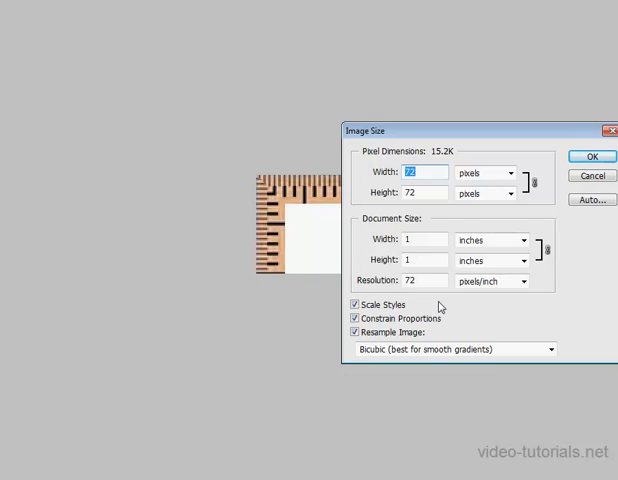
{"action": "left_click", "coordinate": [592, 155]}
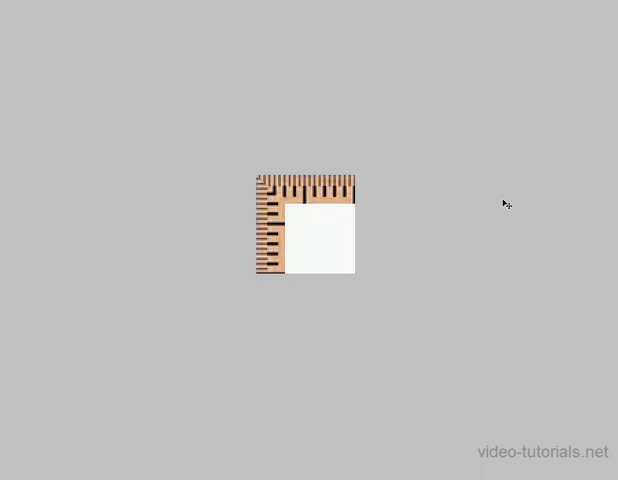
{"action": "mouse_move", "coordinate": [489, 221]}
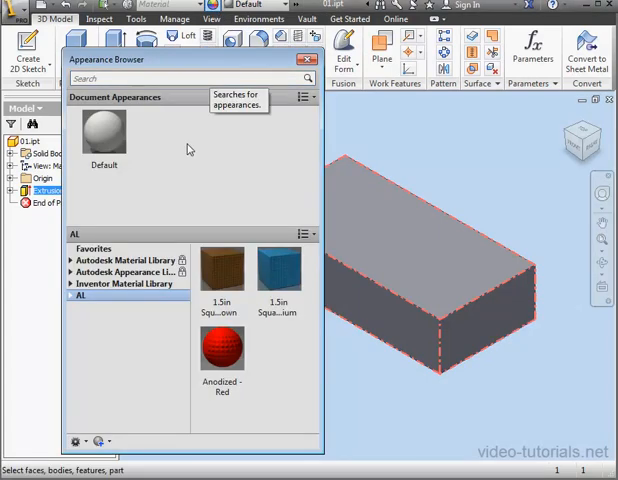
- Create a new Generic appearance and name it '1x1 in'
{"action": "left_click", "coordinate": [77, 441]}
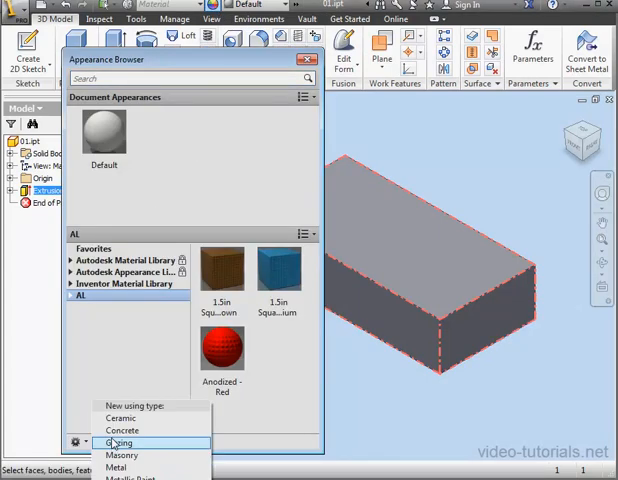
{"action": "left_click", "coordinate": [118, 443]}
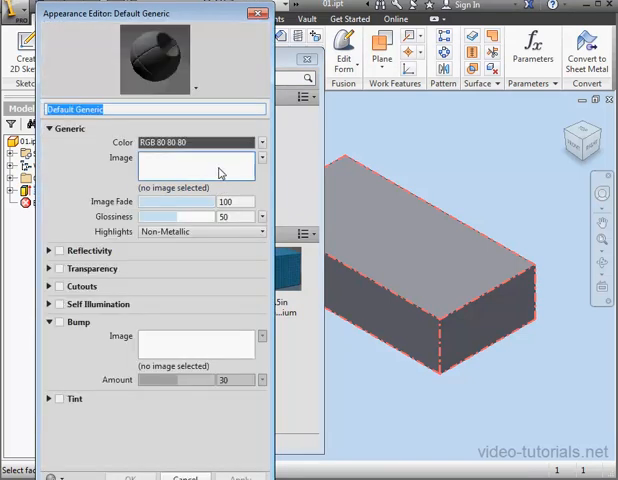
{"action": "type", "text": "1x1 in"}
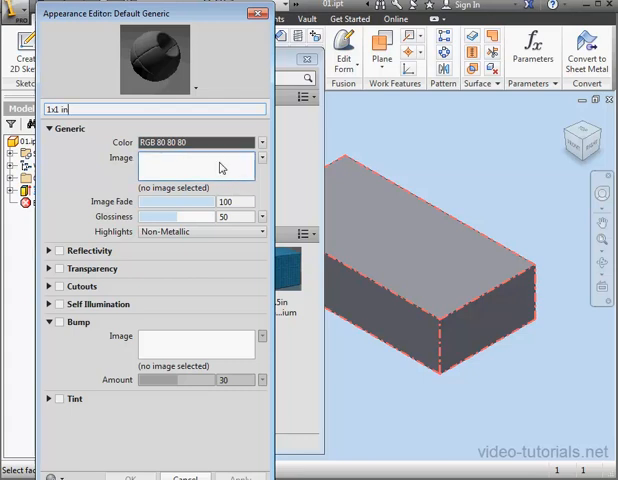
- Load 1x1-in.jpg as the Generic colour image of the appearance
{"action": "left_click", "coordinate": [261, 158]}
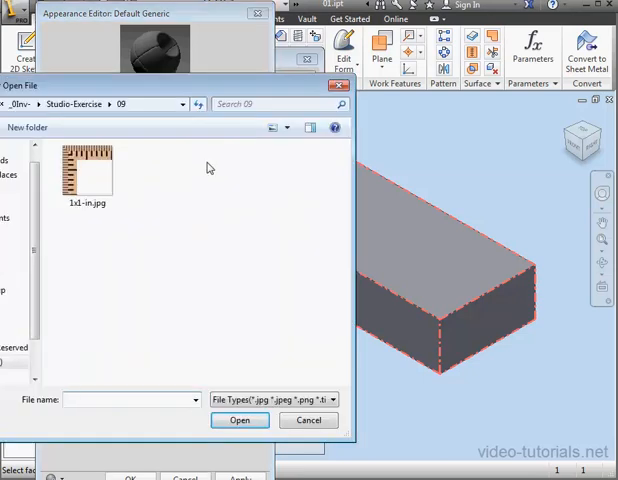
{"action": "left_click", "coordinate": [87, 170]}
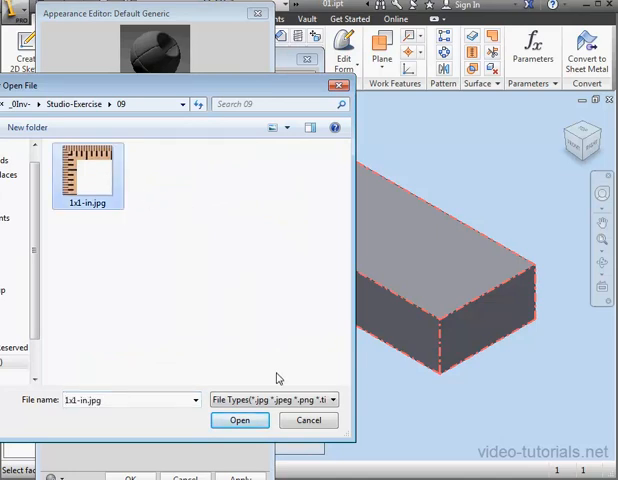
{"action": "left_click", "coordinate": [275, 399]}
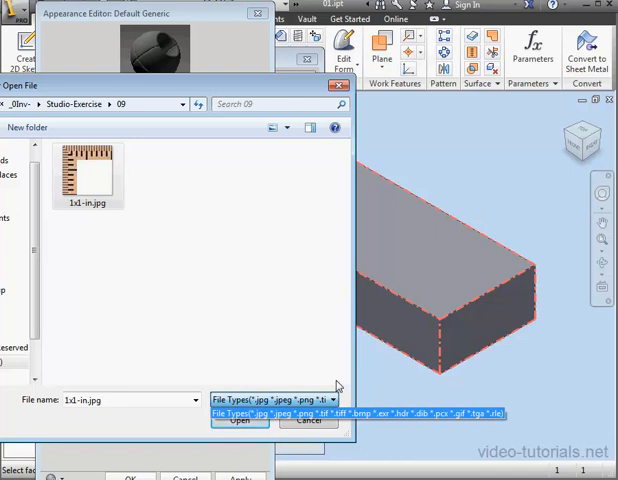
{"action": "left_click", "coordinate": [238, 419]}
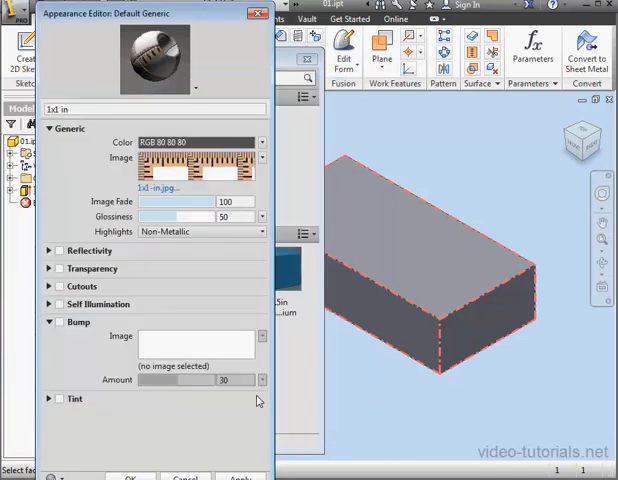
{"action": "mouse_move", "coordinate": [259, 274]}
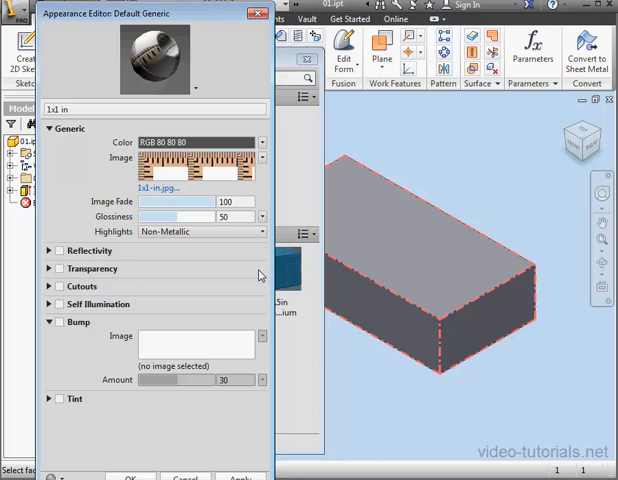
- Set the ruler texture sample size to 1.00 in with tiled repeat
{"action": "left_click", "coordinate": [200, 175]}
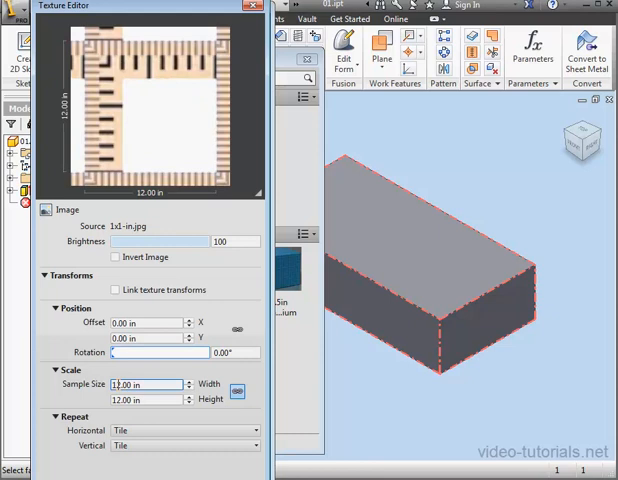
{"action": "triple_click", "coordinate": [145, 384]}
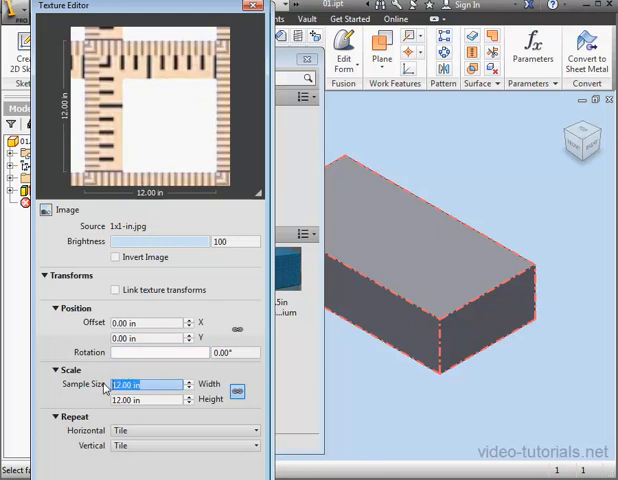
{"action": "type", "text": "1.00 in"}
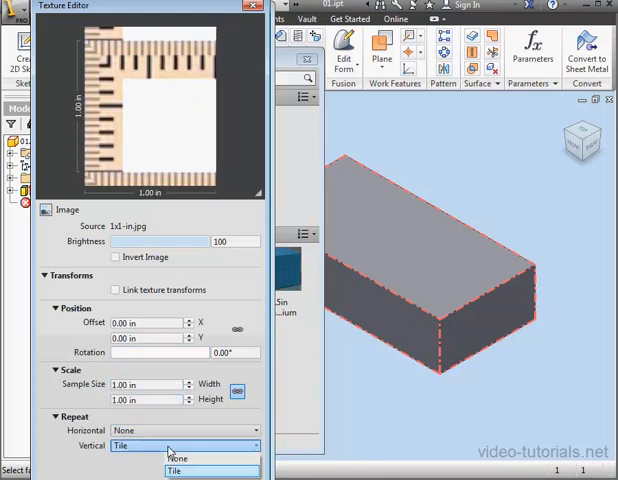
{"action": "left_click", "coordinate": [178, 457]}
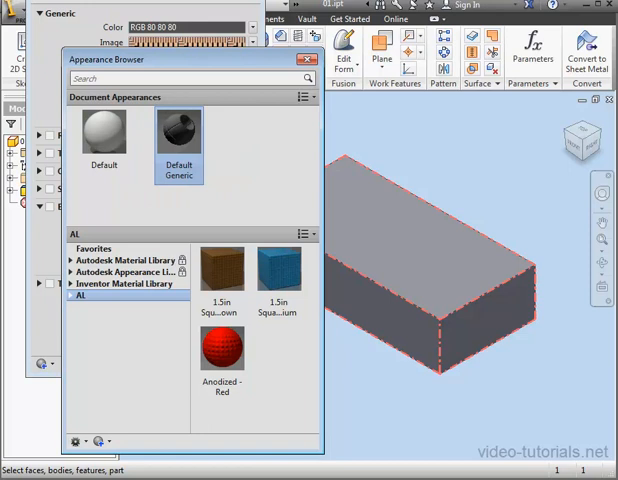
- Save the 1x1 in appearance, assign it to the top face, and reopen its editor
{"action": "double_click", "coordinate": [178, 130]}
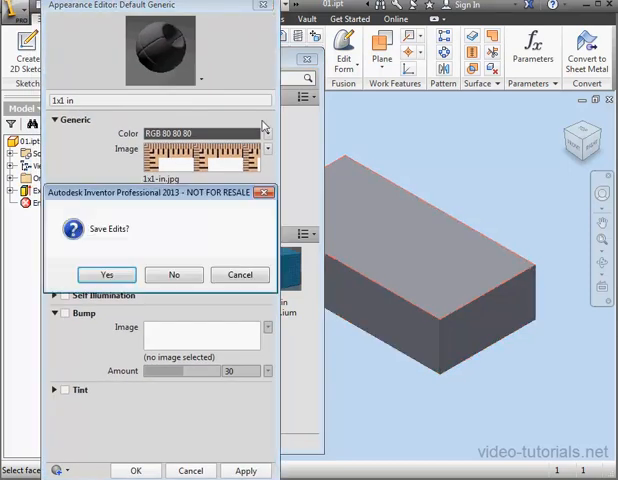
{"action": "left_click", "coordinate": [105, 274]}
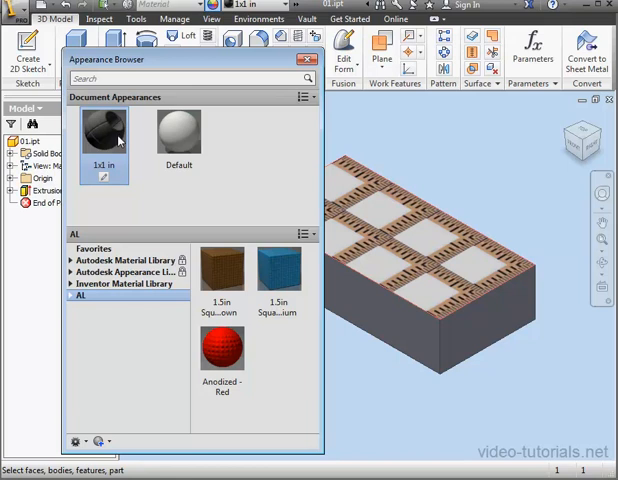
{"action": "right_click", "coordinate": [105, 135]}
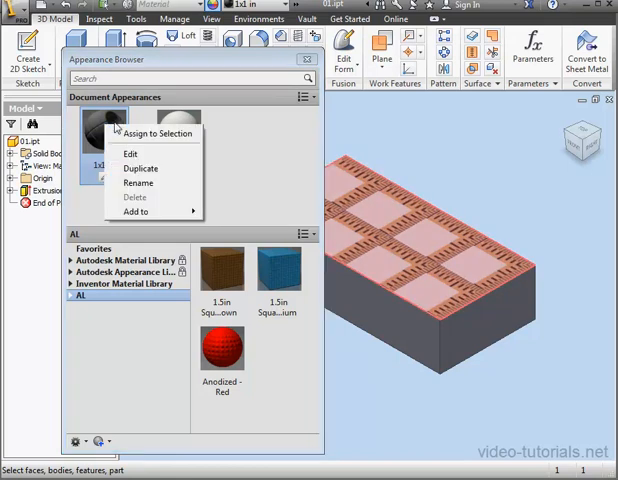
{"action": "left_click", "coordinate": [140, 168]}
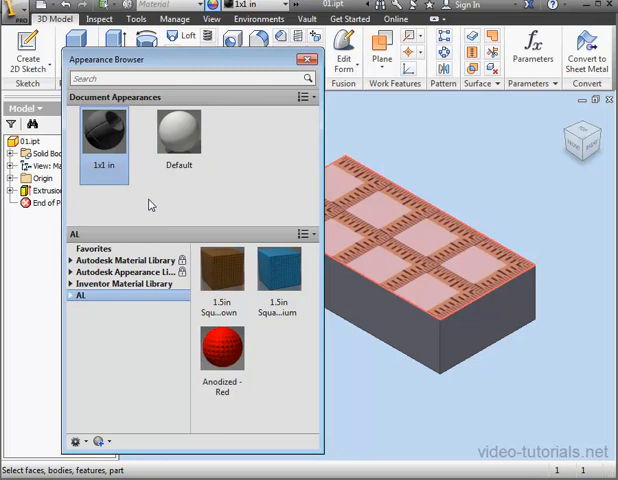
{"action": "double_click", "coordinate": [104, 135]}
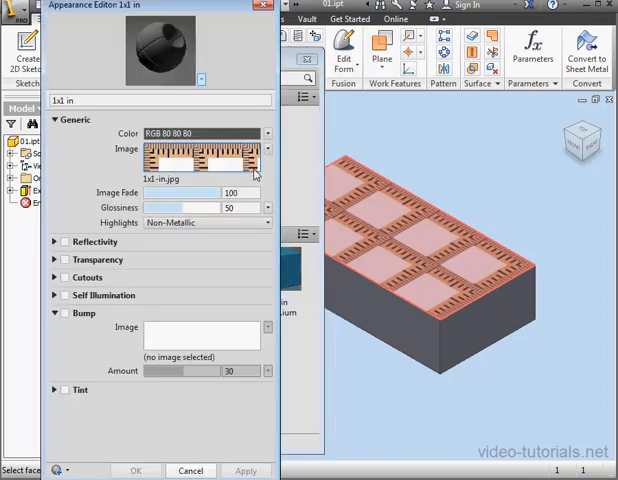
- Remove the ruler image from the 1x1 in appearance's colour
{"action": "left_click", "coordinate": [267, 148]}
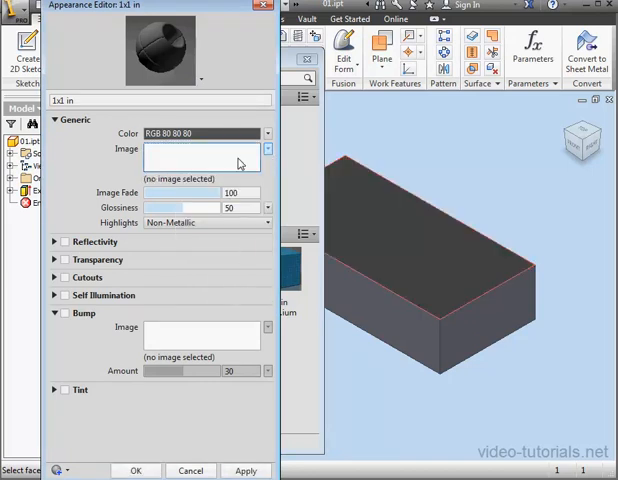
{"action": "mouse_move", "coordinate": [190, 134]}
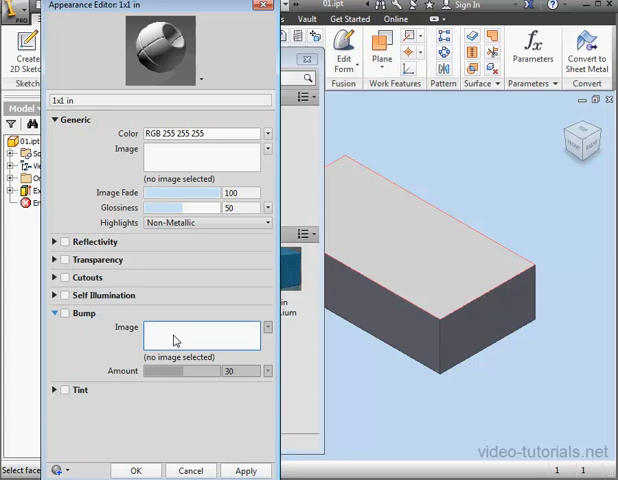
{"action": "mouse_move", "coordinate": [198, 338]}
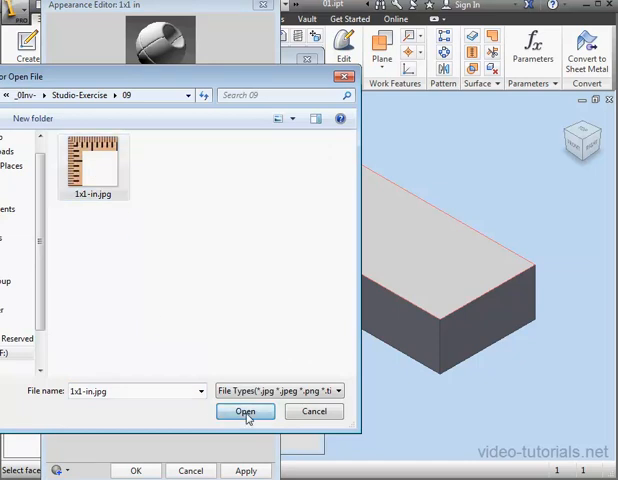
- Use 1x1-in.jpg as the bump map with amount about 49
{"action": "left_click", "coordinate": [246, 411]}
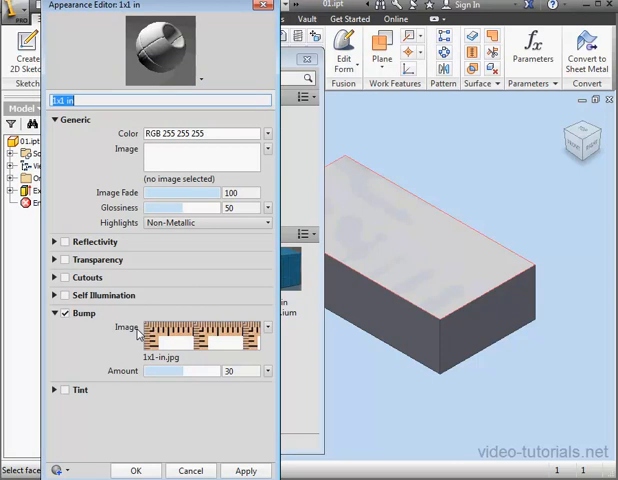
{"action": "mouse_move", "coordinate": [135, 335]}
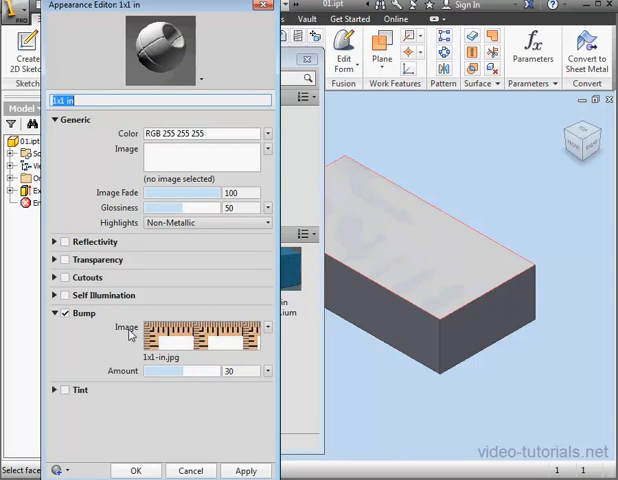
{"action": "mouse_move", "coordinate": [128, 333]}
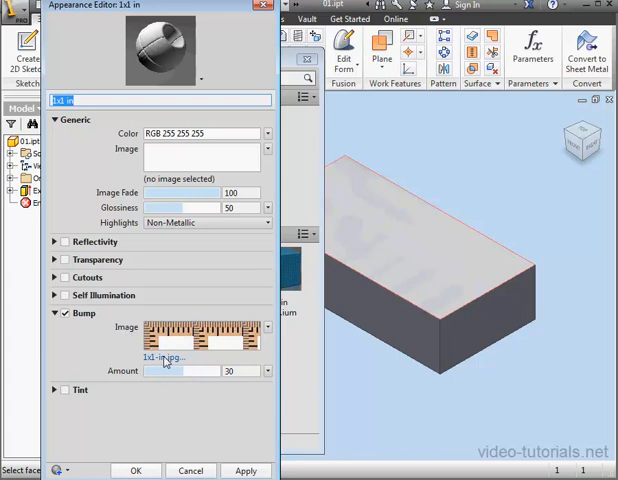
{"action": "type", "text": "-10000"}
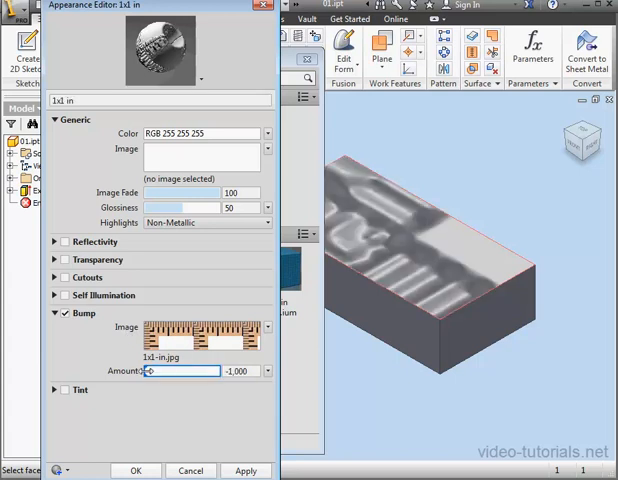
{"action": "left_click_drag", "start_coordinate": [148, 371], "coordinate": [188, 371]}
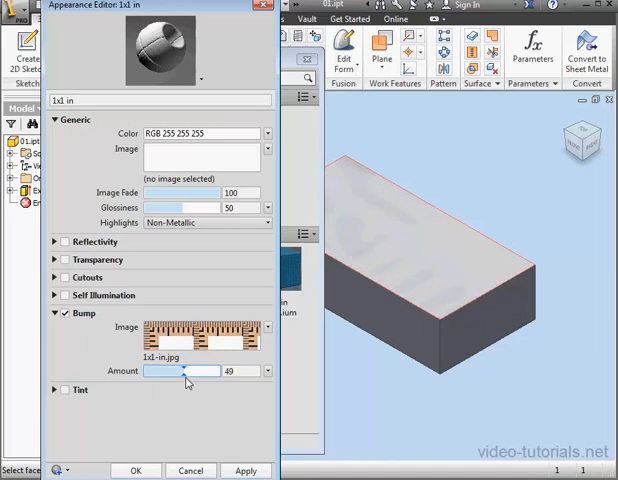
{"action": "left_click", "coordinate": [200, 330]}
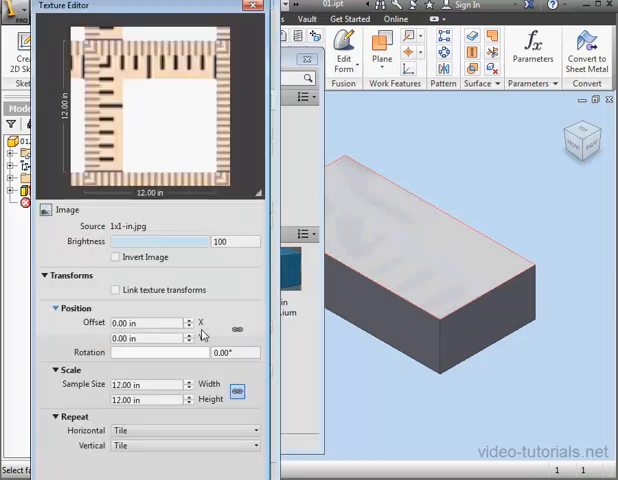
- Tile the bump texture at 1 inch and adjust its repeat options
{"action": "left_click", "coordinate": [148, 384]}
{"action": "type", "text": "1"}
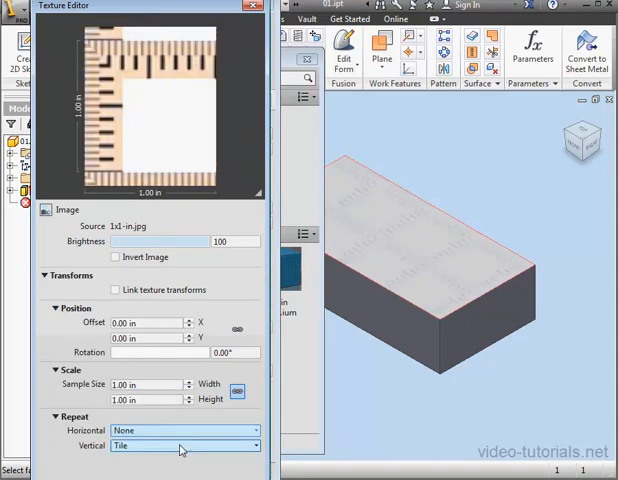
{"action": "left_click", "coordinate": [185, 445]}
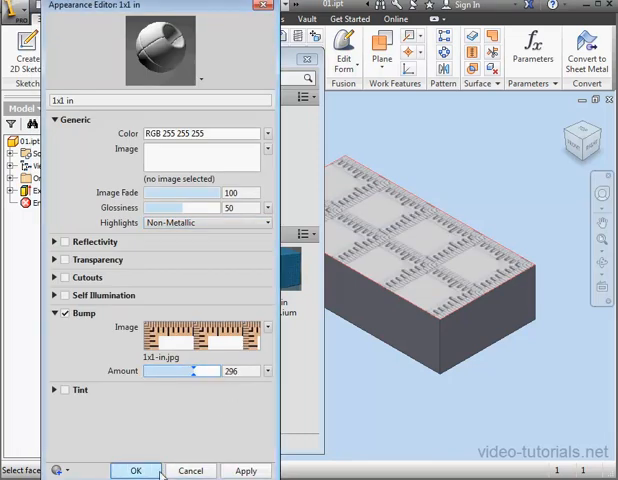
- Accept the appearance edits and close the Appearance Browser
{"action": "left_click", "coordinate": [136, 470]}
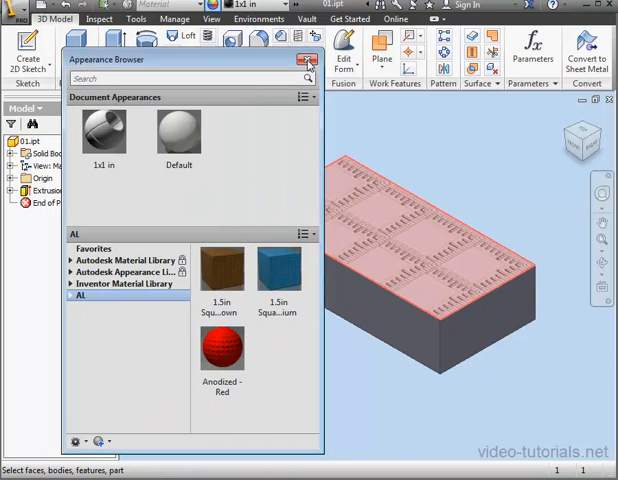
{"action": "left_click", "coordinate": [307, 59]}
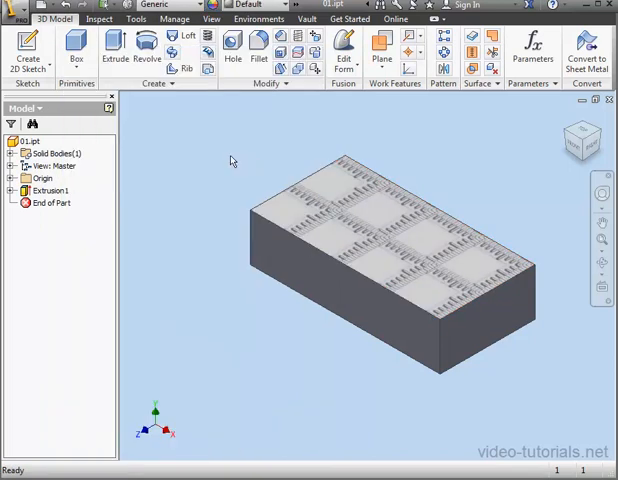